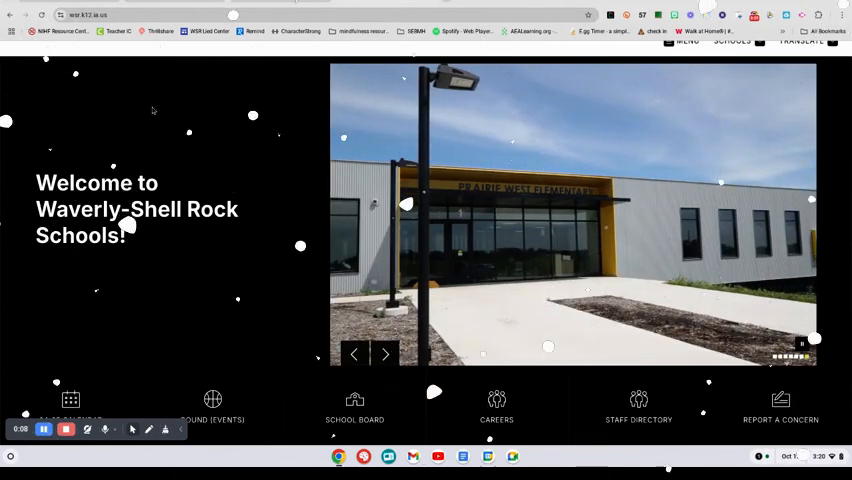
Step: Follow the district's Bound link to the Waverly-Shell Rock Go-Hawks page and browse its activities
{"action": "left_click", "coordinate": [385, 354]}
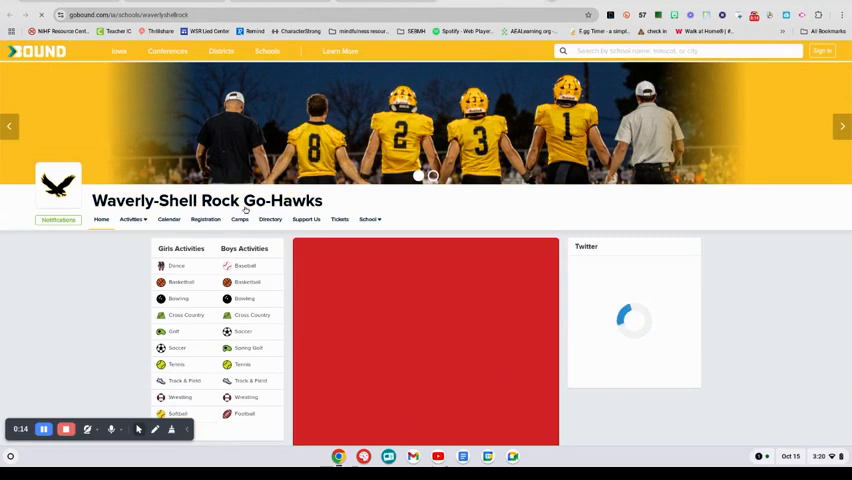
{"action": "mouse_move", "coordinate": [455, 290]}
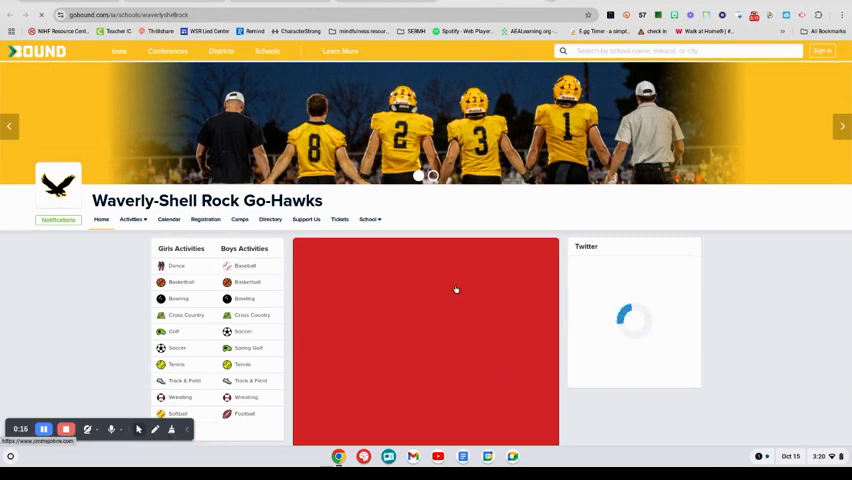
{"action": "scroll", "scroll_direction": "down", "scroll_amount": 3}
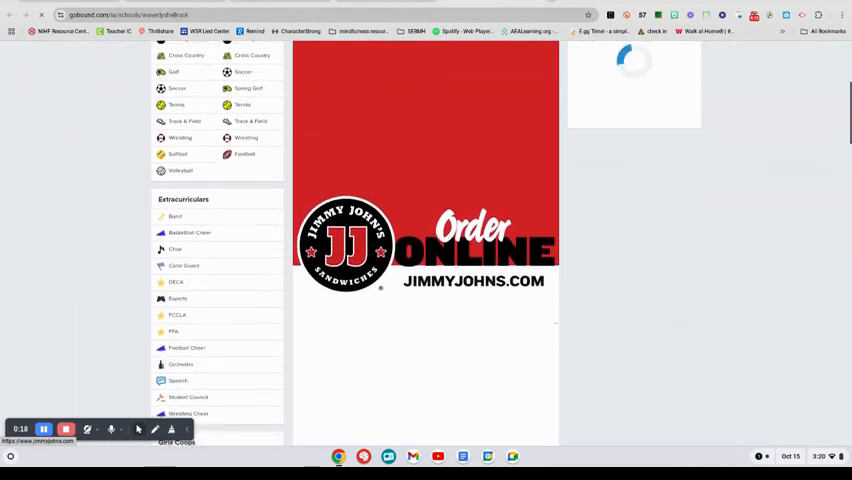
{"action": "scroll", "scroll_direction": "down", "scroll_amount": 3}
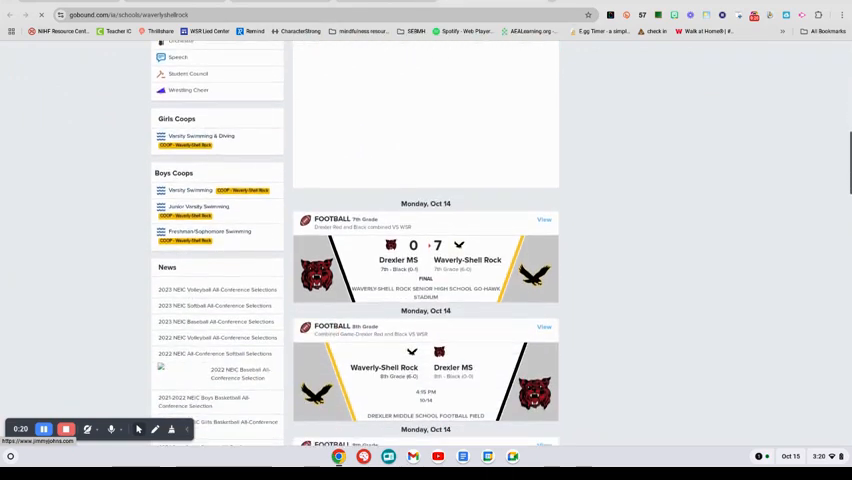
{"action": "scroll", "scroll_direction": "down", "scroll_amount": 3}
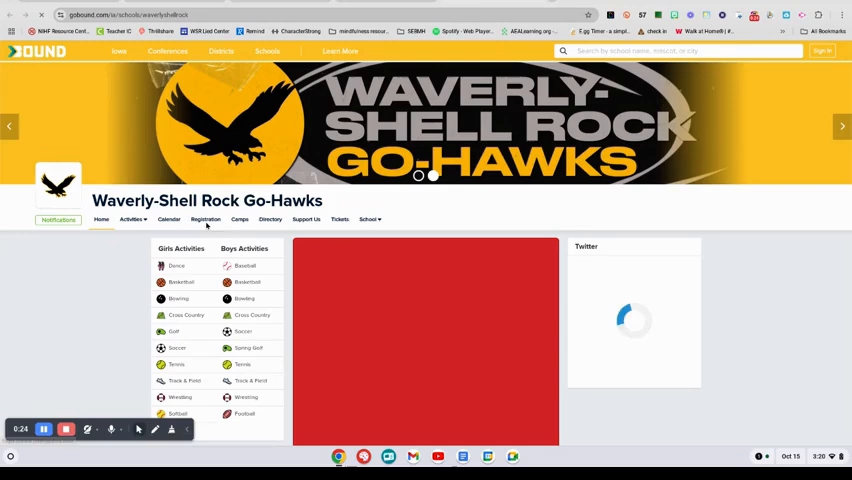
{"action": "mouse_move", "coordinate": [340, 222]}
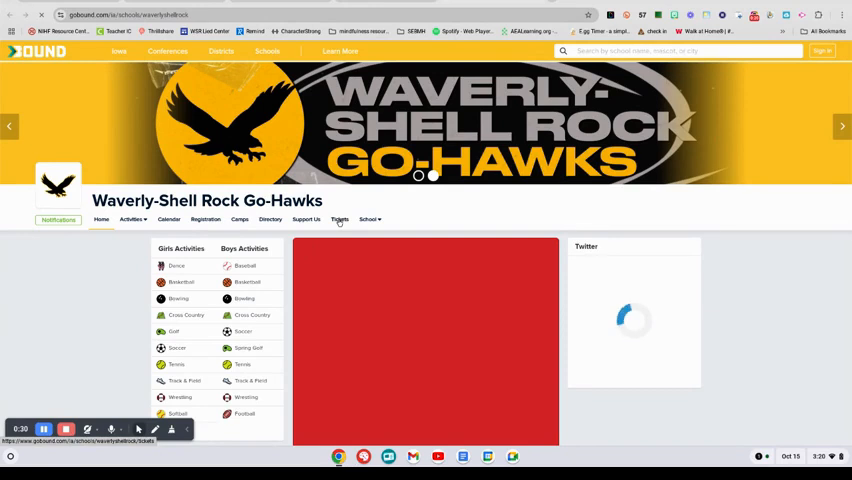
Step: Show the Go-Hawks Tickets listing and scroll down to the Elf The Musical performances
{"action": "left_click", "coordinate": [339, 219]}
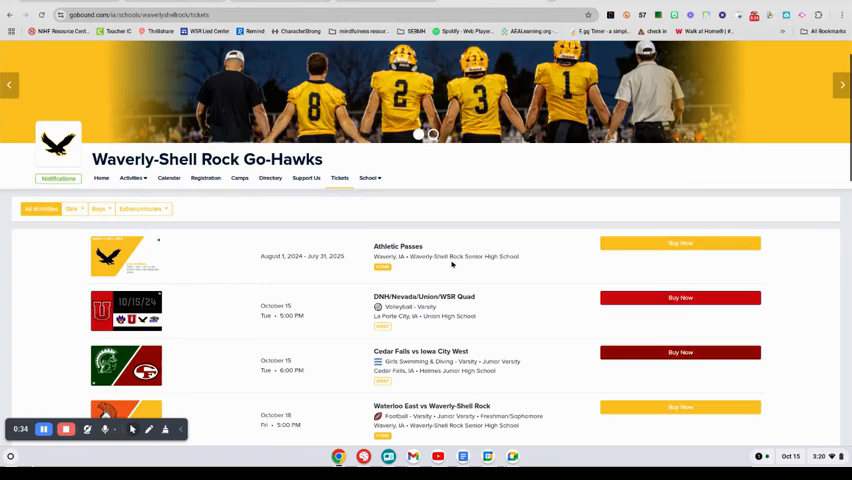
{"action": "scroll", "scroll_direction": "down", "scroll_amount": 3}
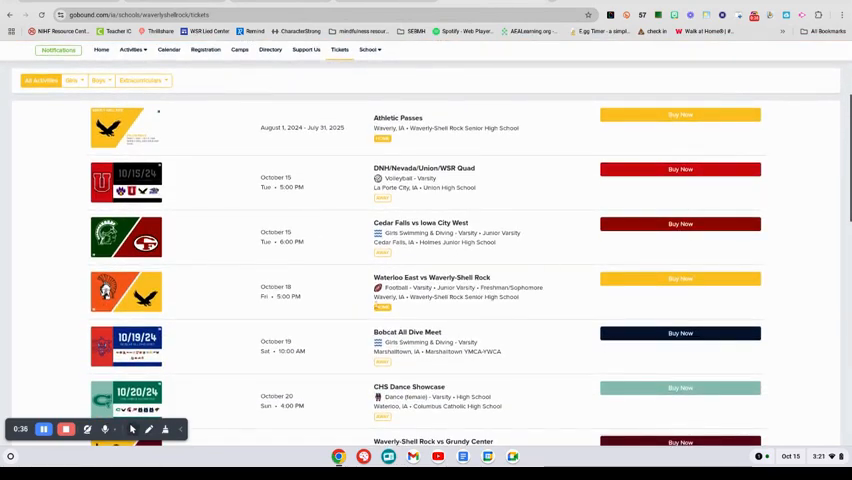
{"action": "scroll", "scroll_direction": "down", "scroll_amount": 3}
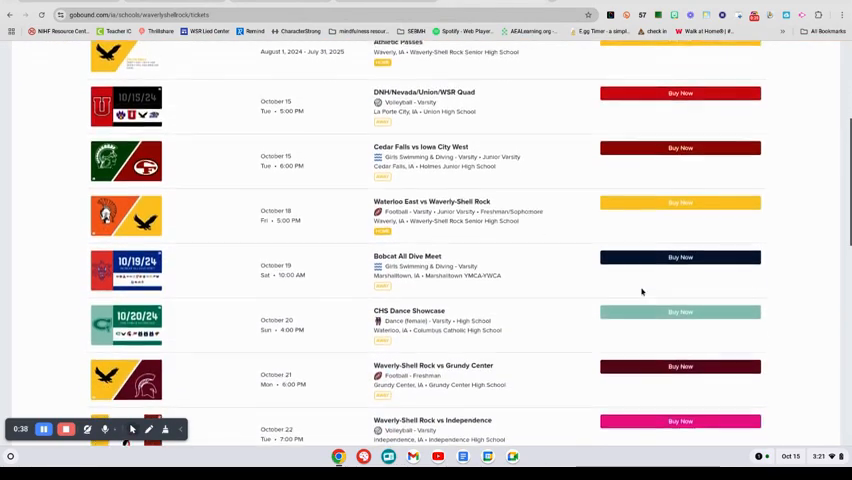
{"action": "scroll", "scroll_direction": "down", "scroll_amount": 3}
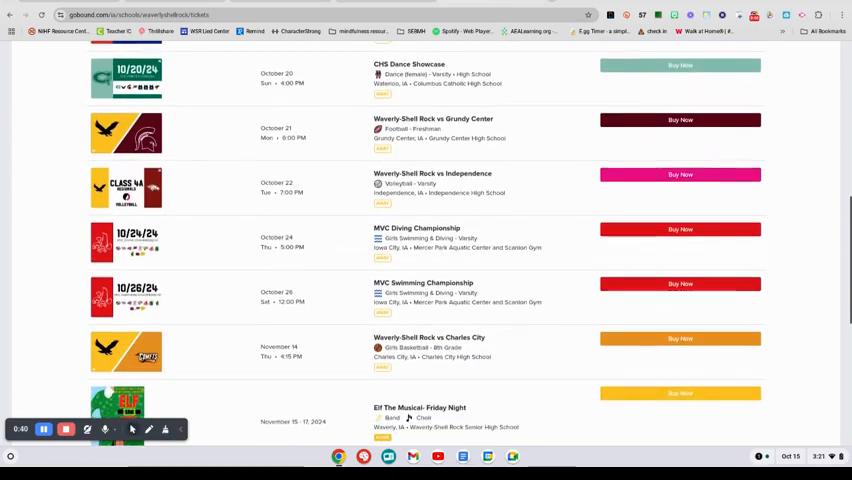
{"action": "scroll", "scroll_direction": "down", "scroll_amount": 3}
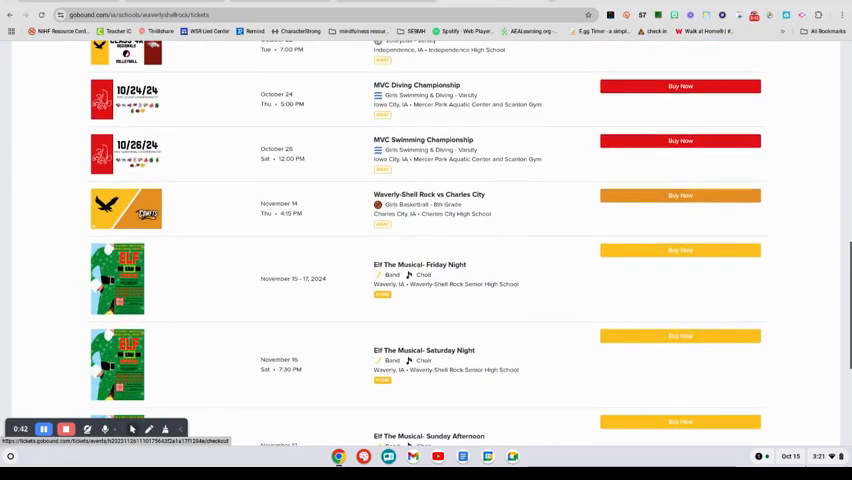
{"action": "scroll", "scroll_direction": "down", "scroll_amount": 3}
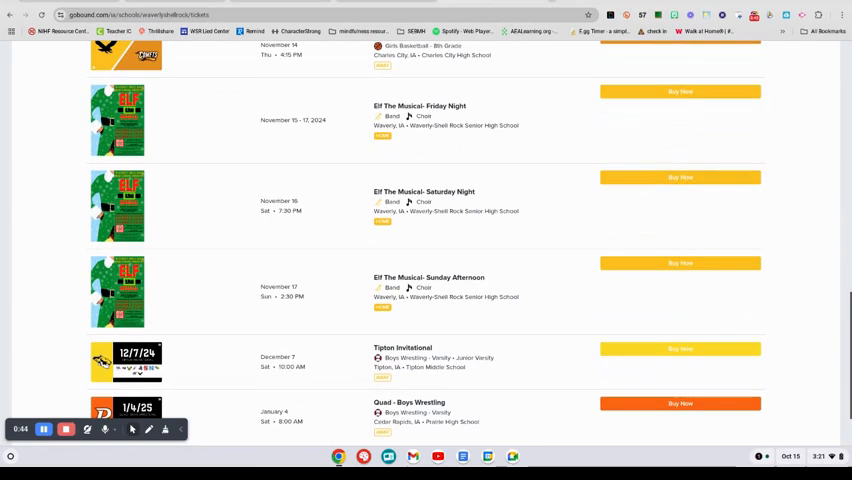
{"action": "mouse_move", "coordinate": [202, 275]}
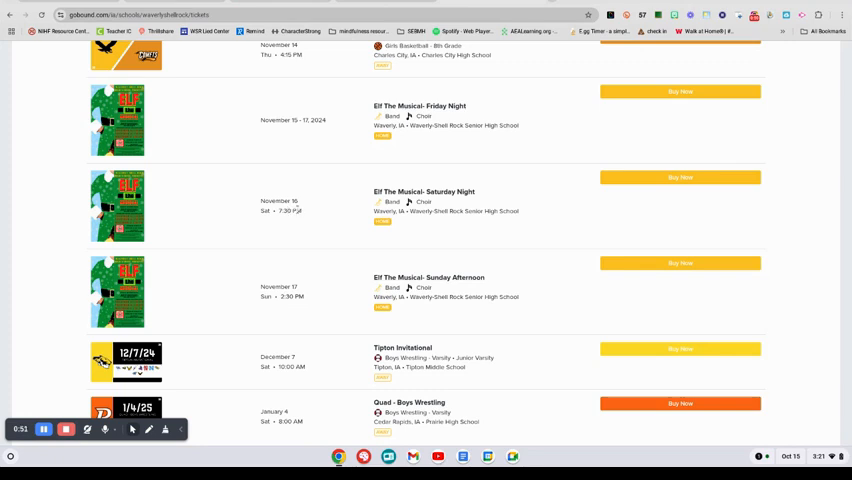
{"action": "mouse_move", "coordinate": [316, 289]}
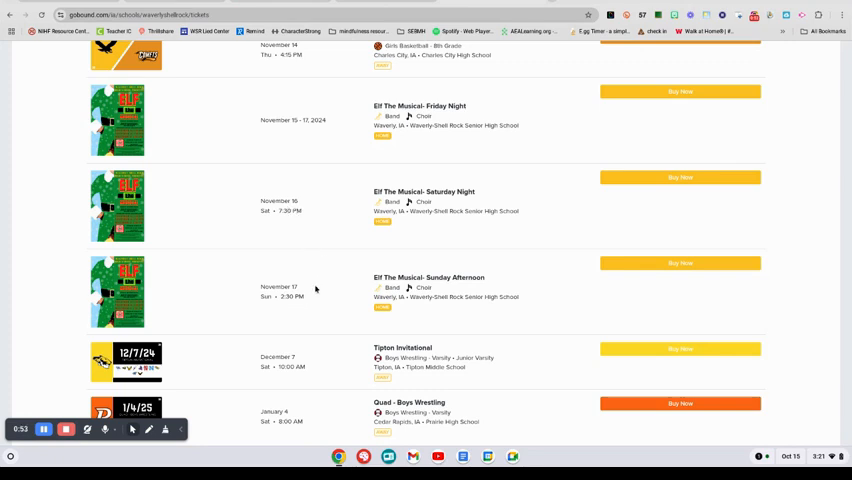
{"action": "mouse_move", "coordinate": [434, 142]}
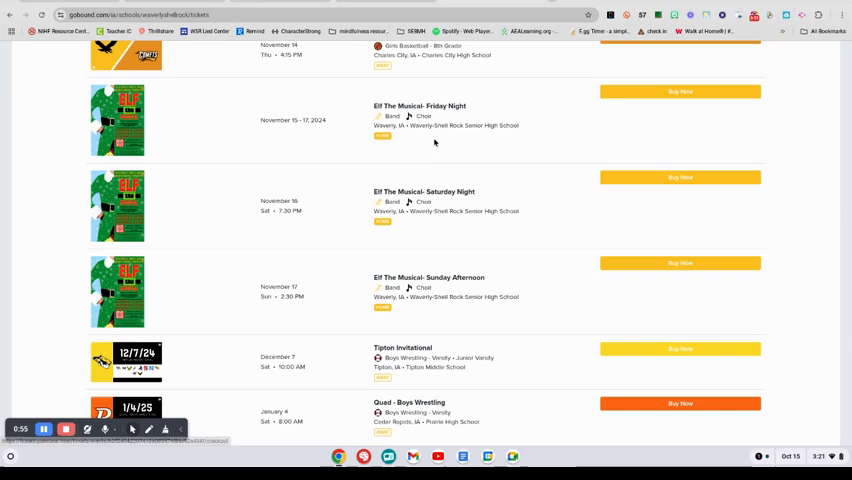
{"action": "mouse_move", "coordinate": [720, 108]}
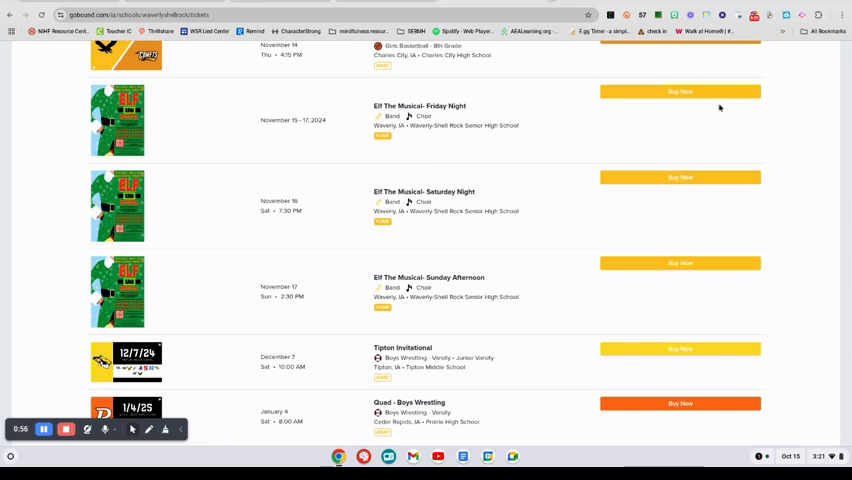
Step: Buy tickets for Elf The Musical Friday Night, adding Back House Row L seats 19 and 20
{"action": "left_click", "coordinate": [680, 91]}
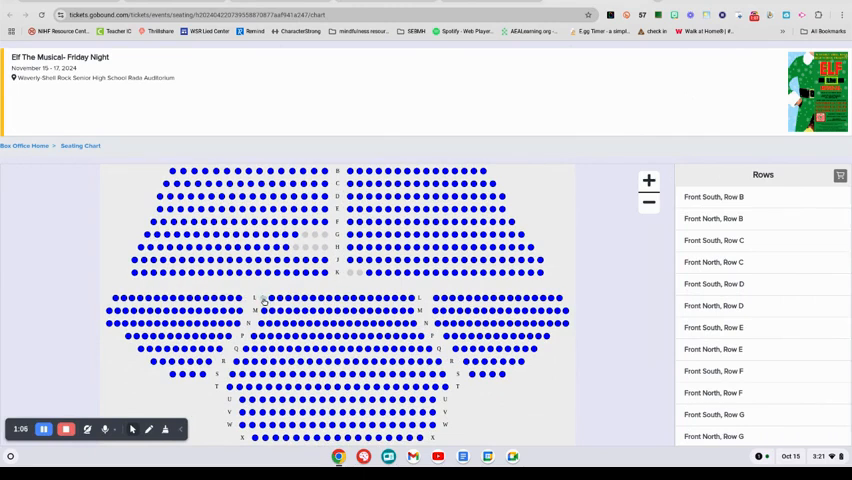
{"action": "left_click", "coordinate": [272, 299]}
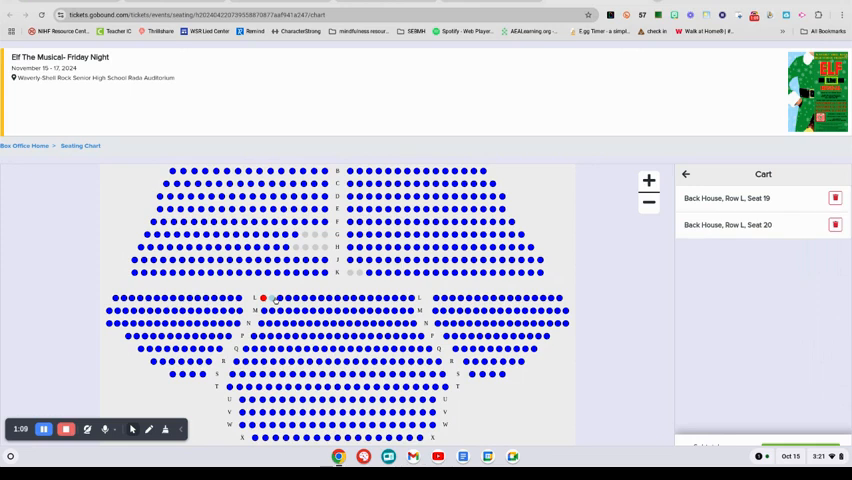
{"action": "left_click", "coordinate": [835, 225]}
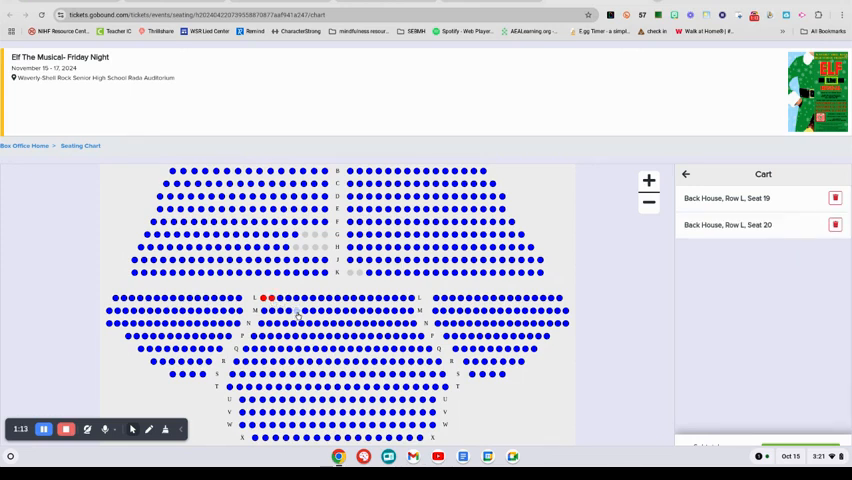
{"action": "mouse_move", "coordinate": [687, 263]}
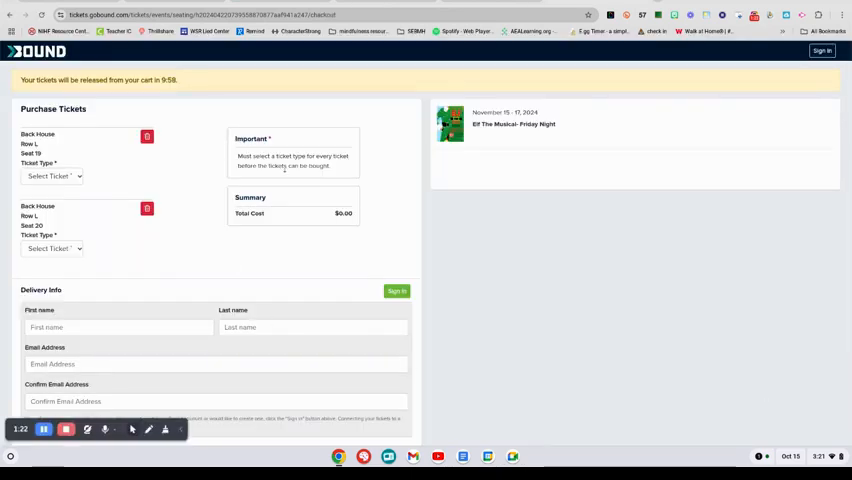
Step: Make seat 19 Adult and seat 20 Student / Senior, then scroll toward Payment Info
{"action": "left_click", "coordinate": [52, 176]}
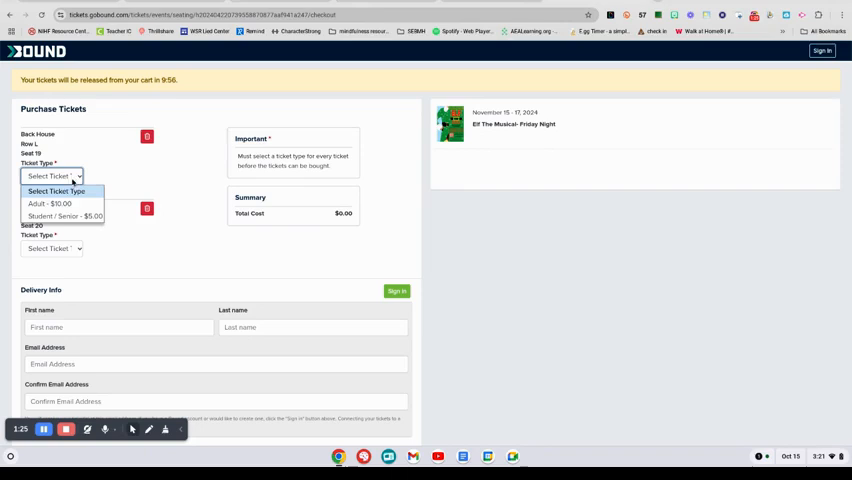
{"action": "left_click", "coordinate": [49, 204]}
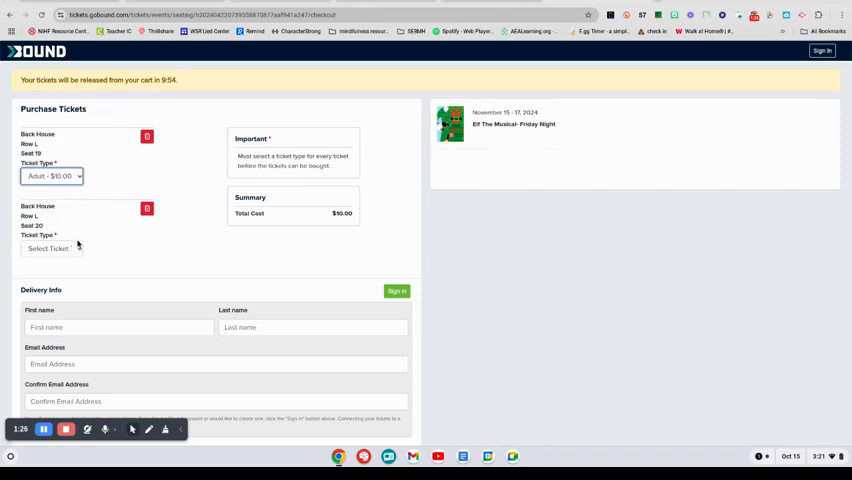
{"action": "left_click", "coordinate": [51, 248]}
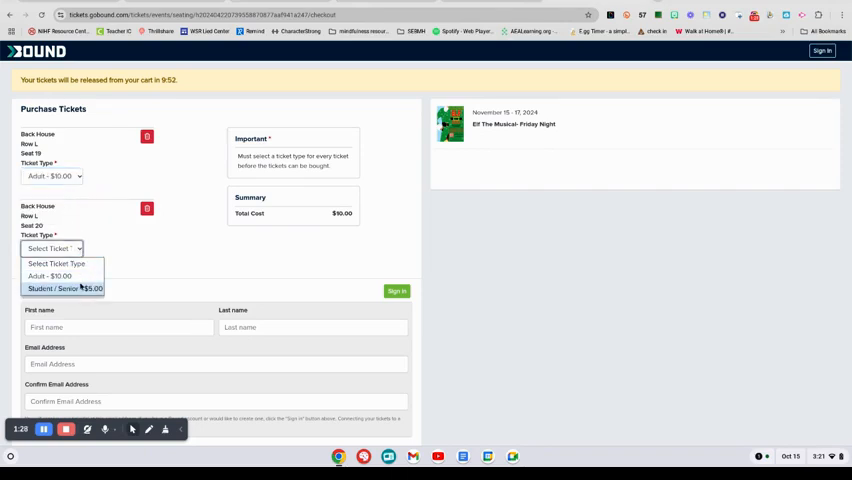
{"action": "left_click", "coordinate": [62, 288]}
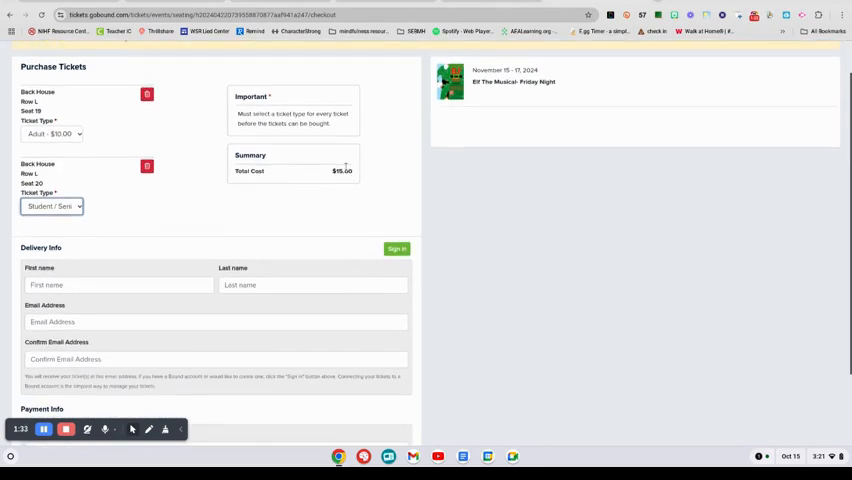
{"action": "scroll", "scroll_direction": "down", "scroll_amount": 3}
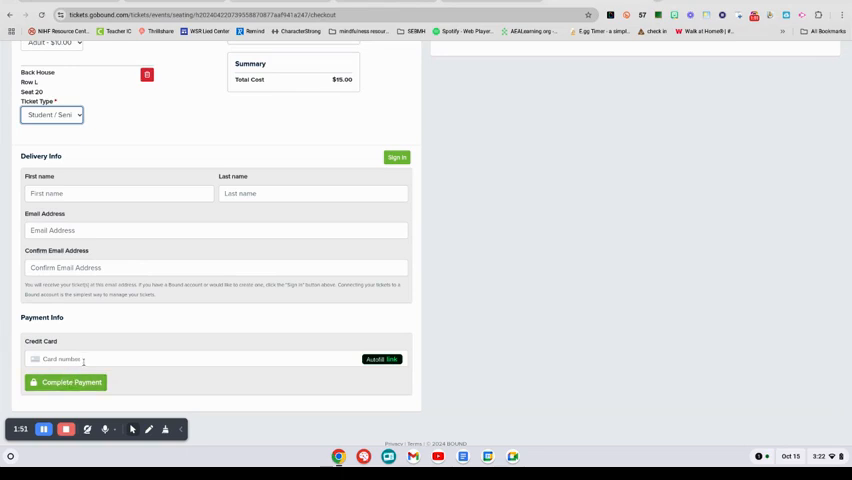
{"action": "scroll", "scroll_direction": "up", "scroll_amount": 3}
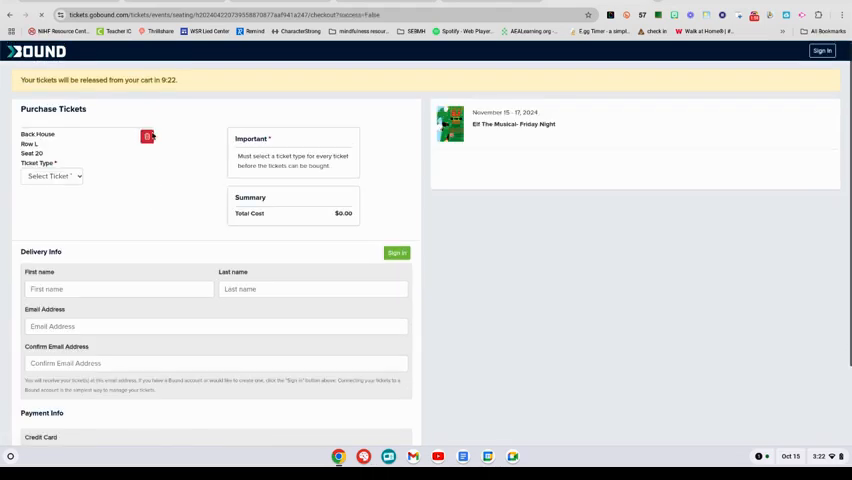
Step: Remove seat 20, add Row L seats 31 and 29, and proceed to checkout
{"action": "left_click", "coordinate": [147, 136]}
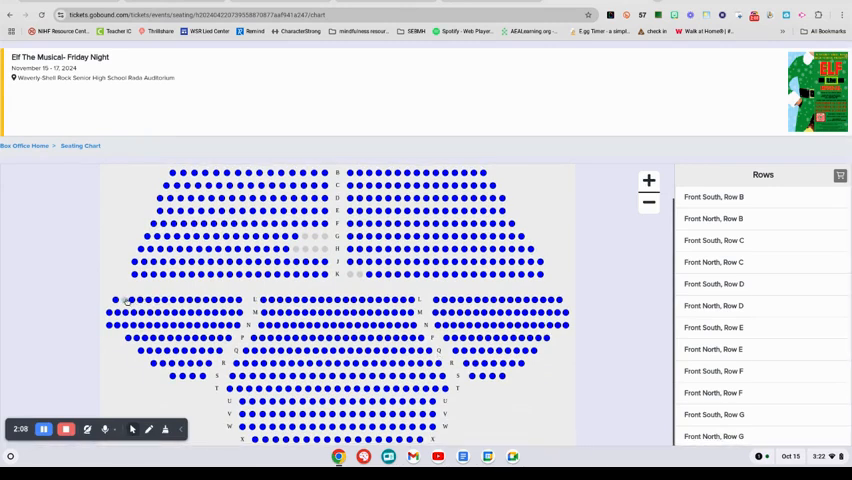
{"action": "left_click", "coordinate": [115, 300]}
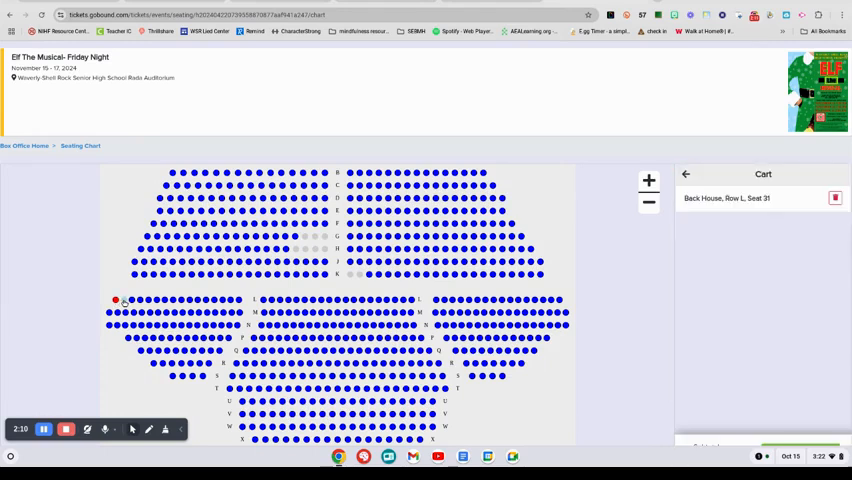
{"action": "left_click", "coordinate": [124, 300]}
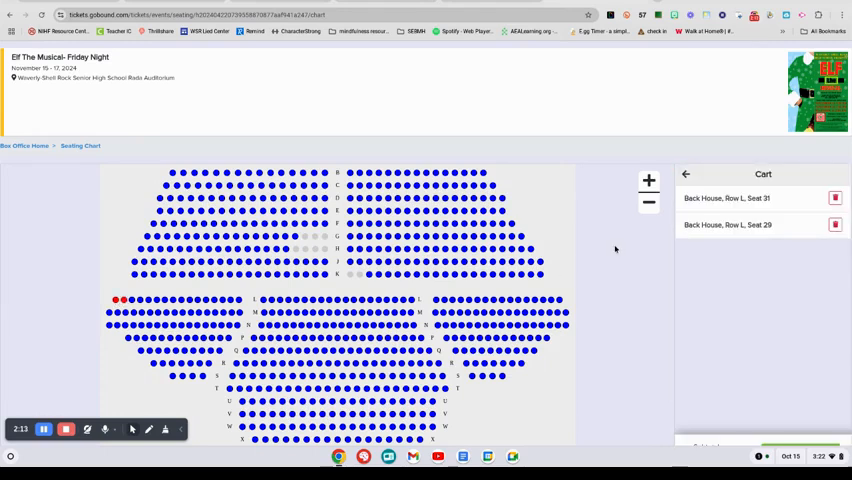
{"action": "scroll", "scroll_direction": "down", "scroll_amount": 3}
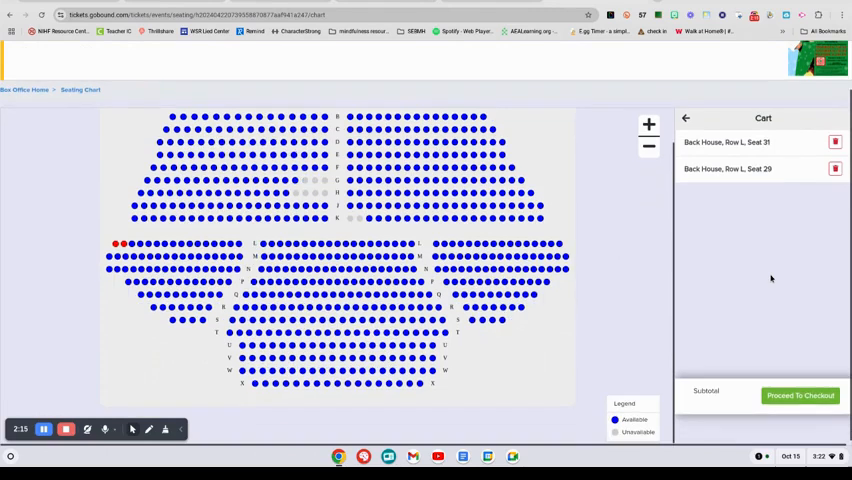
{"action": "left_click", "coordinate": [800, 395]}
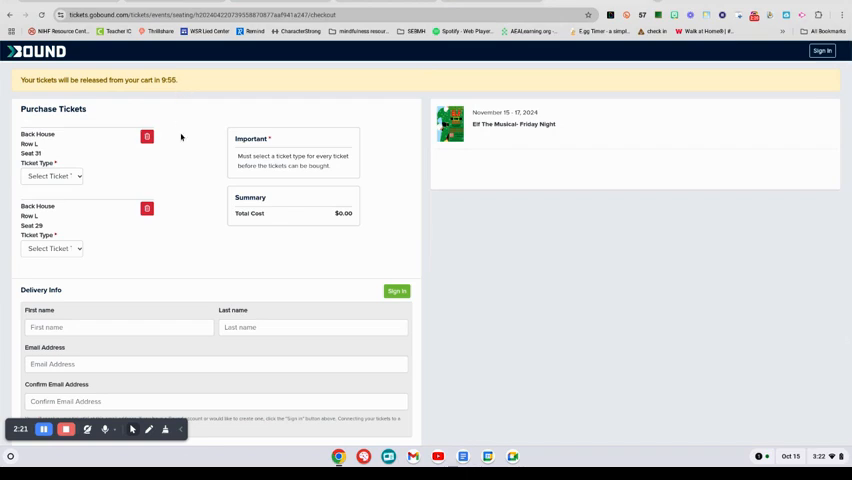
Step: Set seats 31 and 29 to Student / Senior ($5.00 each) and scroll to Payment Info
{"action": "left_click", "coordinate": [52, 176]}
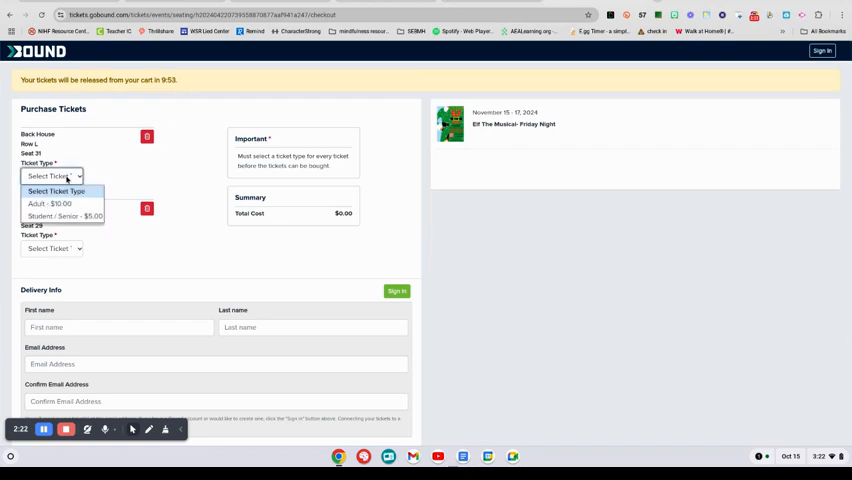
{"action": "left_click", "coordinate": [62, 216]}
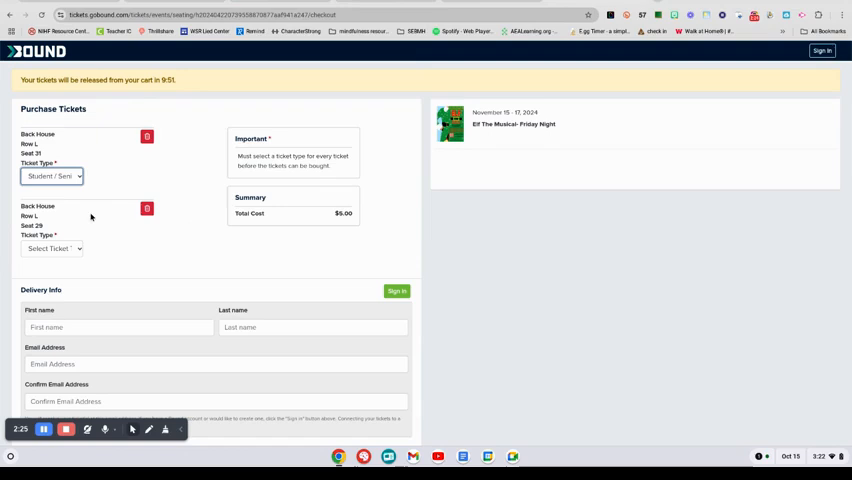
{"action": "left_click", "coordinate": [51, 248]}
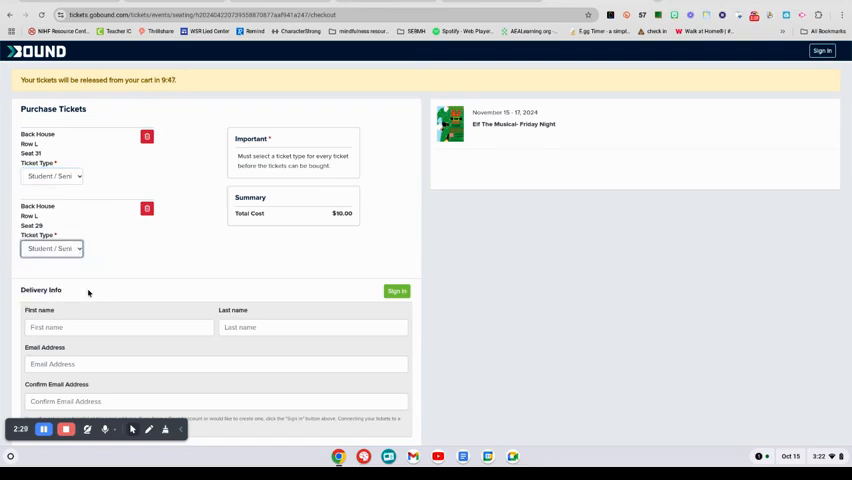
{"action": "mouse_move", "coordinate": [131, 250]}
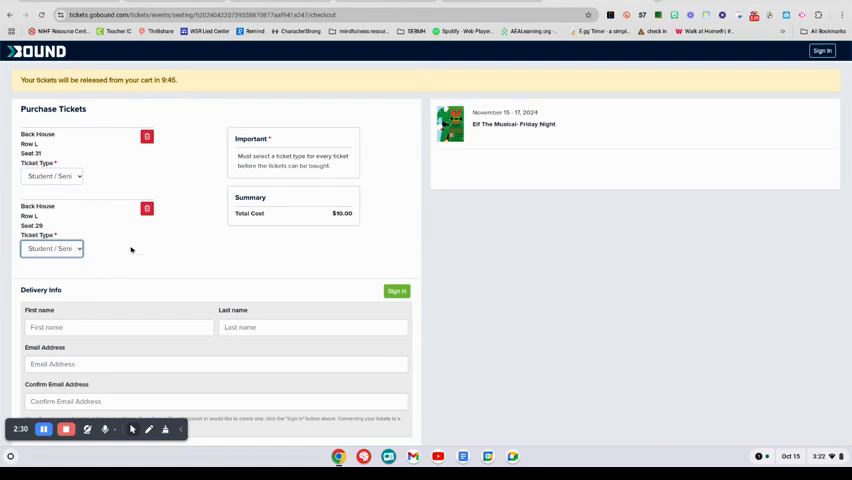
{"action": "mouse_move", "coordinate": [375, 260]}
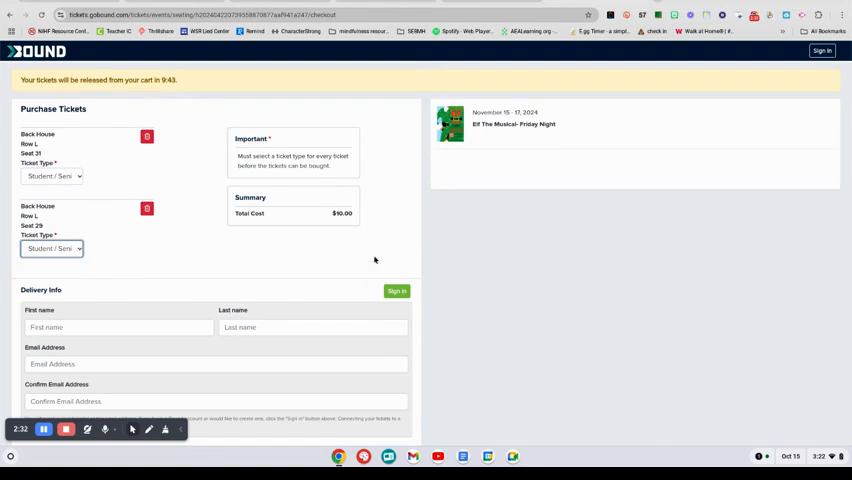
{"action": "scroll", "scroll_direction": "down", "scroll_amount": 3}
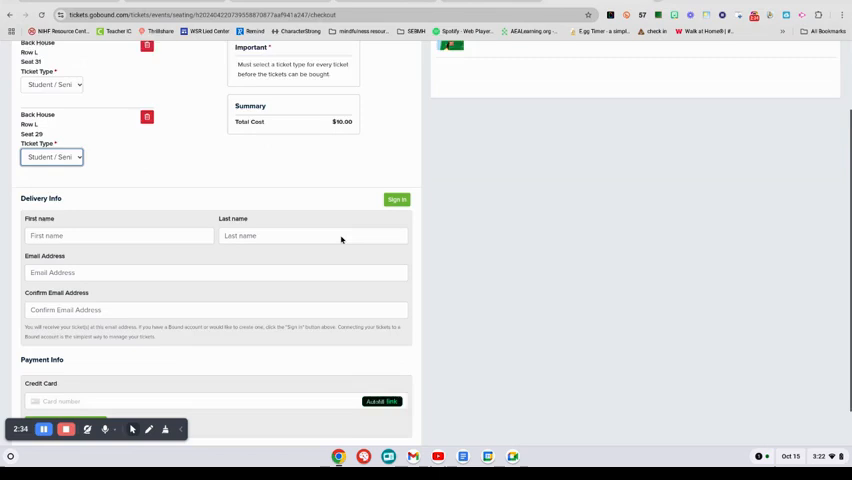
{"action": "scroll", "scroll_direction": "down", "scroll_amount": 3}
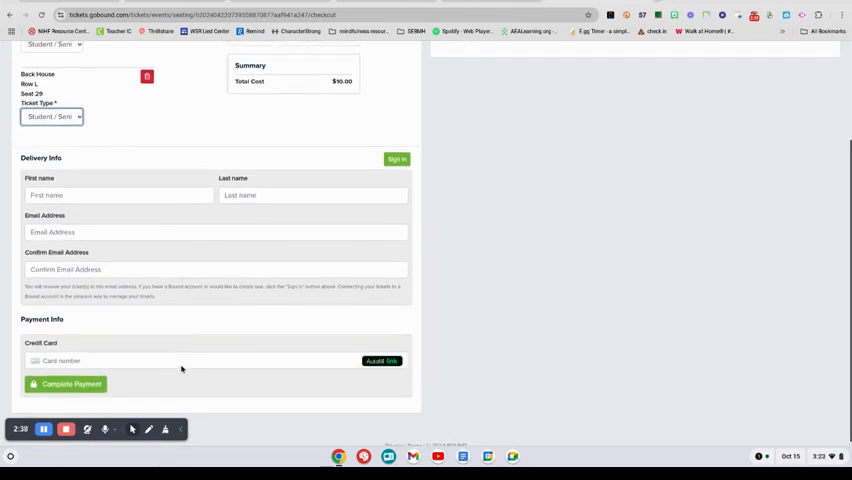
{"action": "mouse_move", "coordinate": [331, 378]}
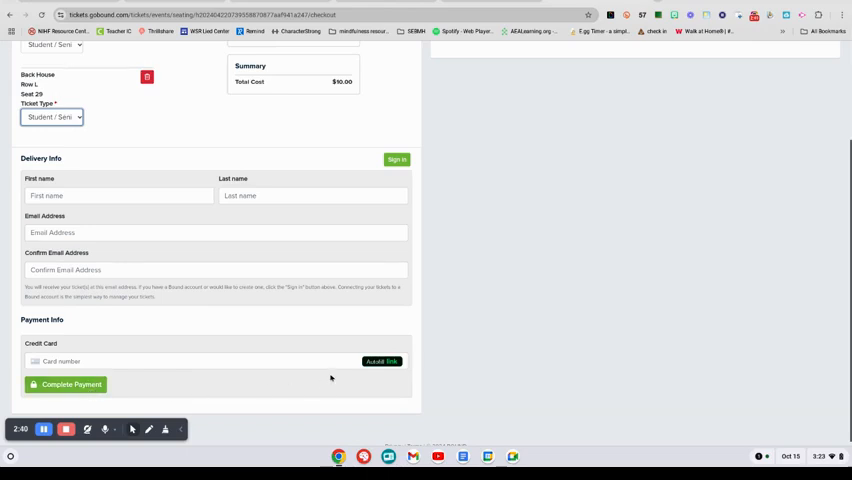